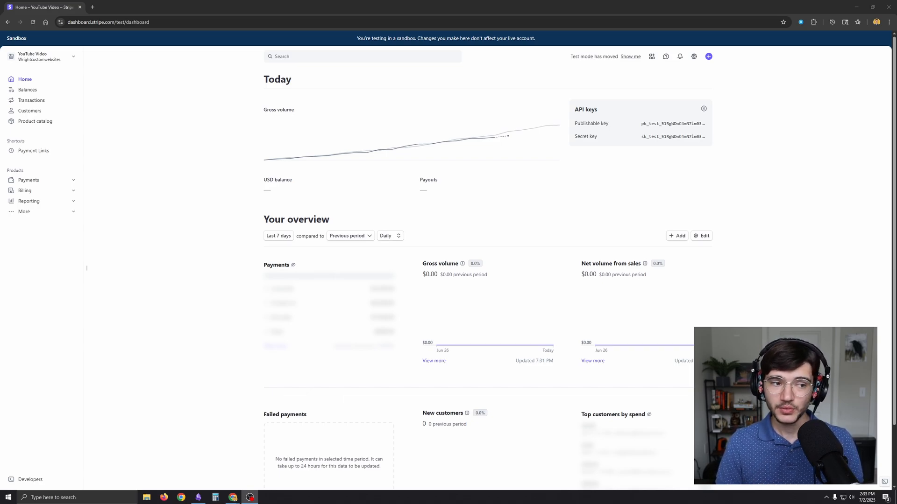
mouse_move(261, 307)
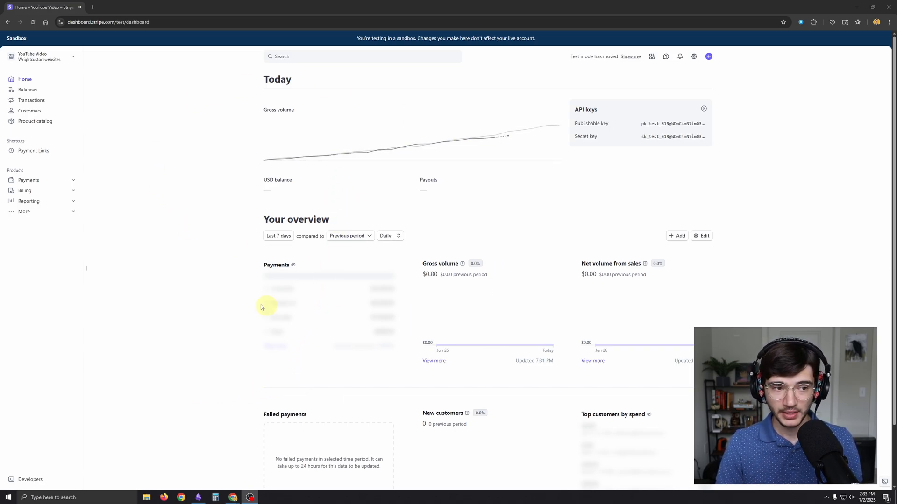
mouse_move(158, 179)
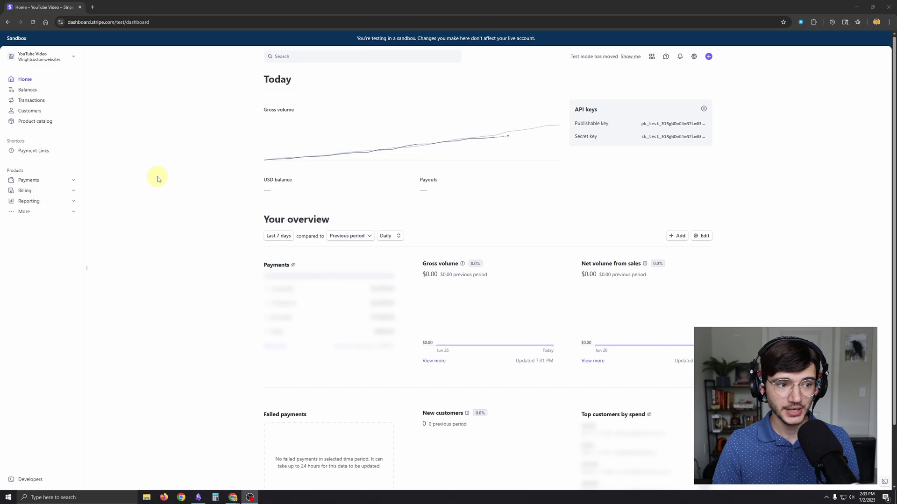
mouse_move(36, 121)
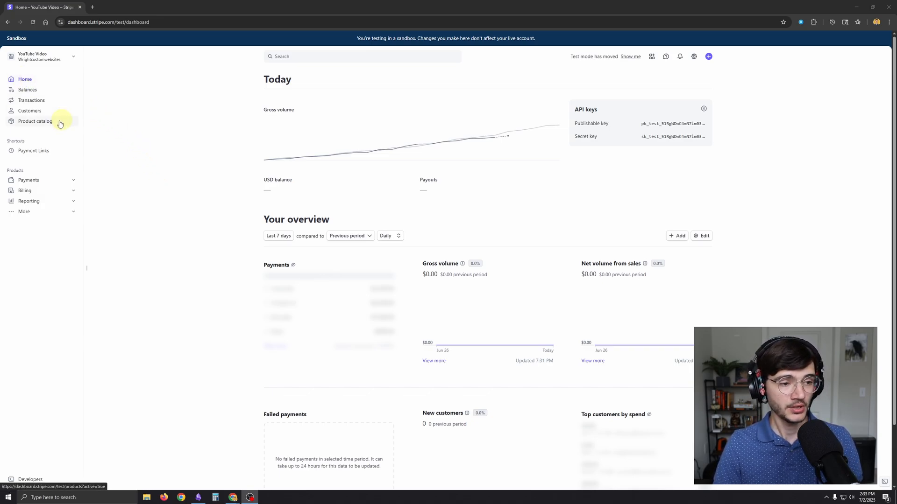
- Show the product catalog listing the active product 'test' with 2 prices
left_click(35, 121)
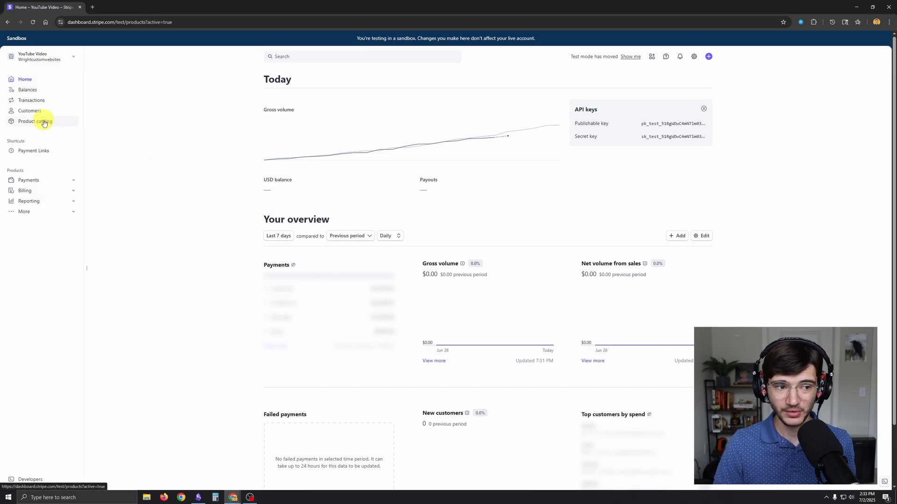
left_click(35, 121)
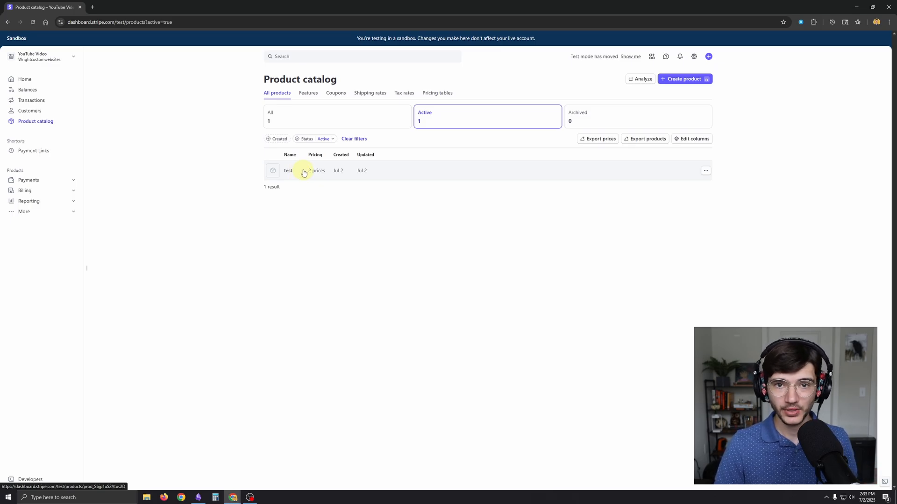
- Show the 'test' product's $1.00 monthly and $12.00 yearly prices, with options for the $1.00 price
left_click(288, 170)
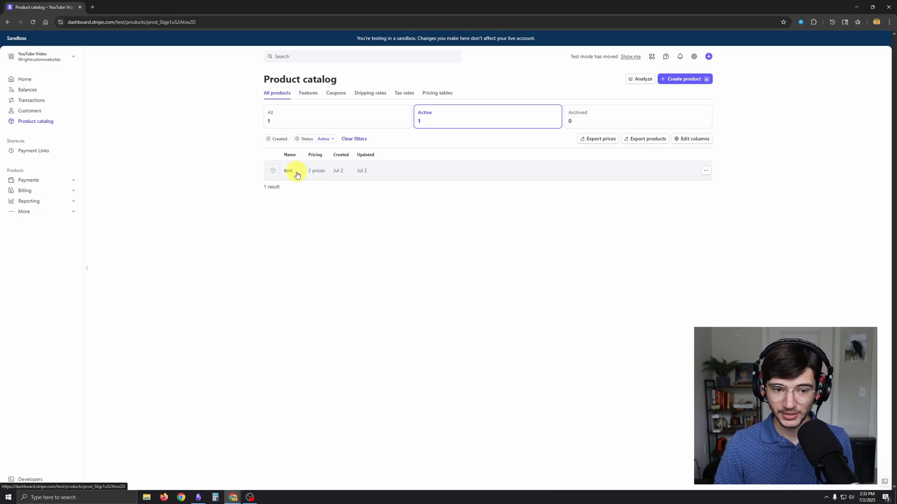
left_click(289, 170)
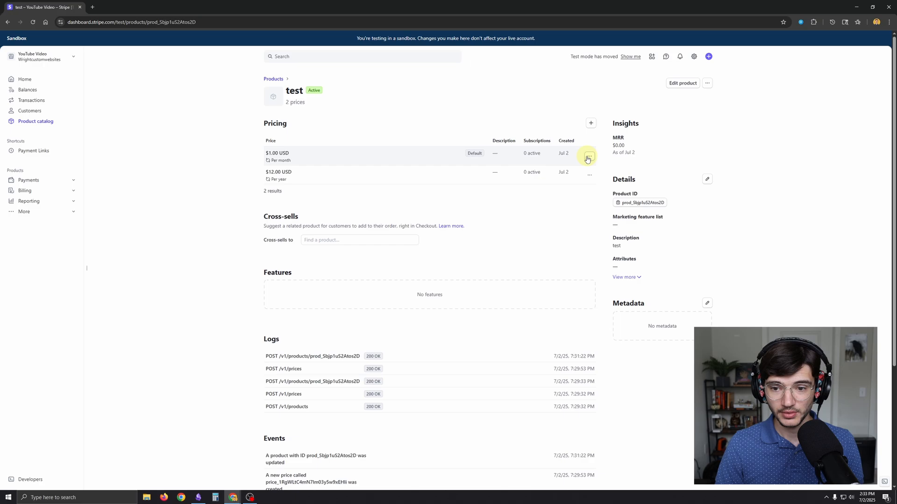
left_click(588, 157)
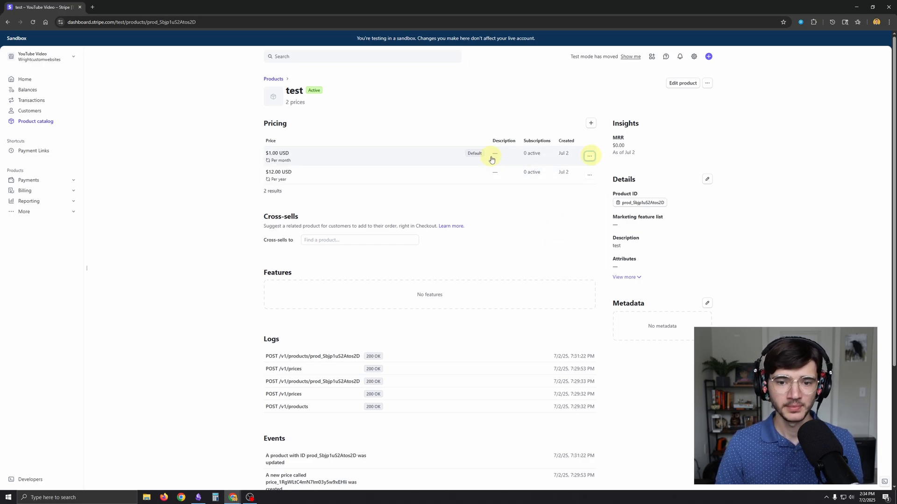
mouse_move(288, 172)
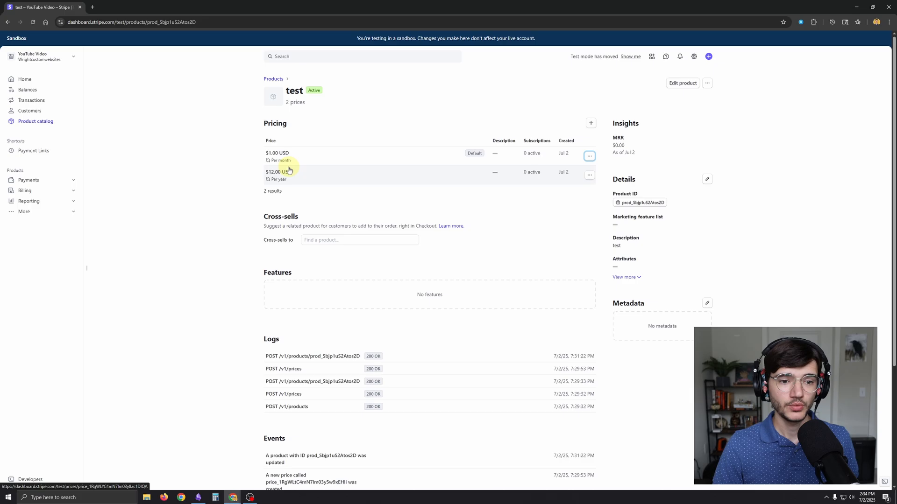
- Set the $12.00 USD / year price as the upsell for the $1.00 monthly price
left_click(277, 153)
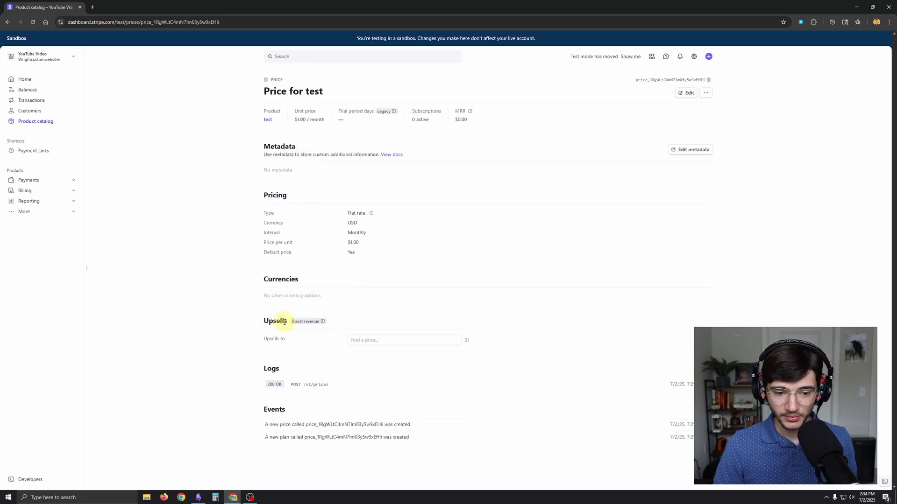
double_click(275, 320)
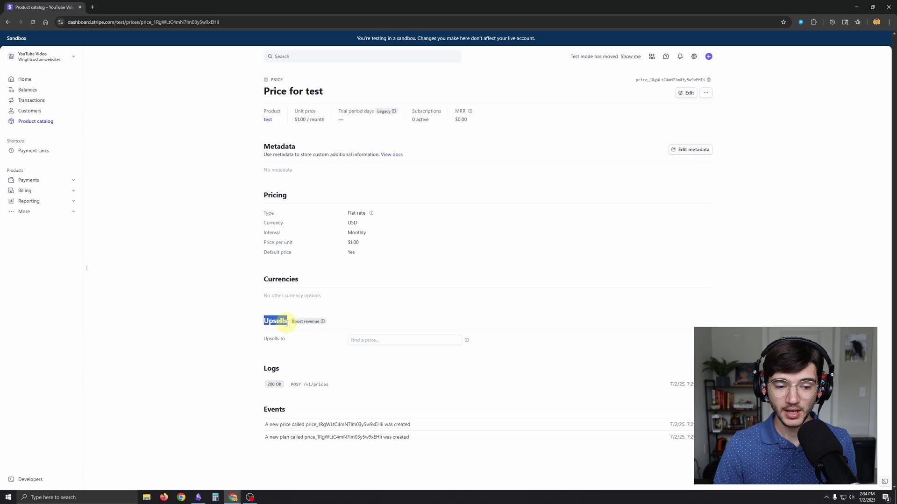
mouse_move(378, 361)
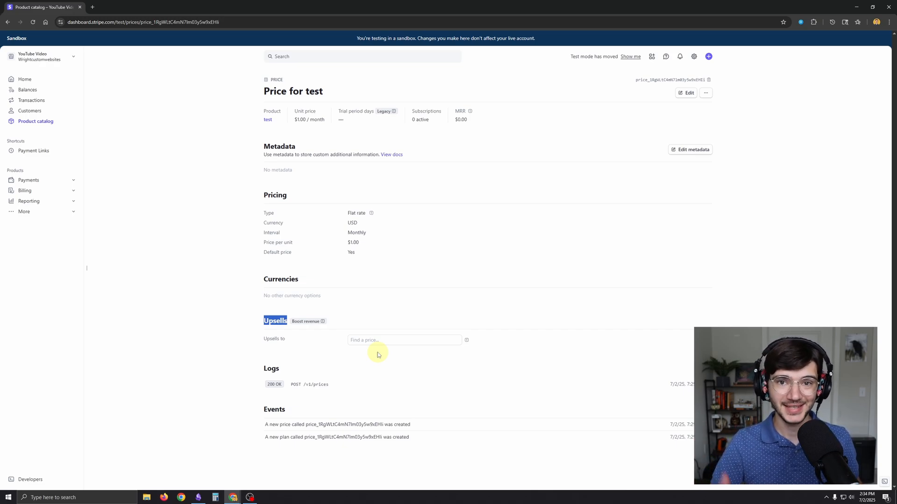
left_click(403, 340)
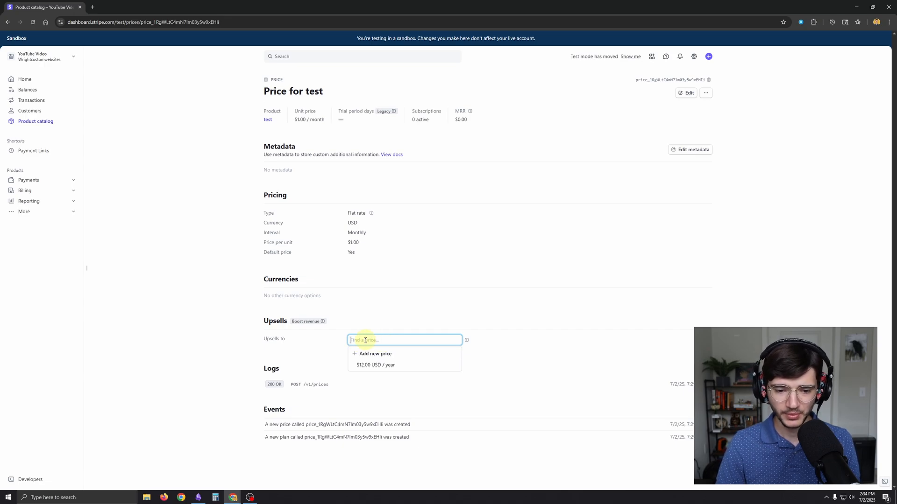
left_click(376, 365)
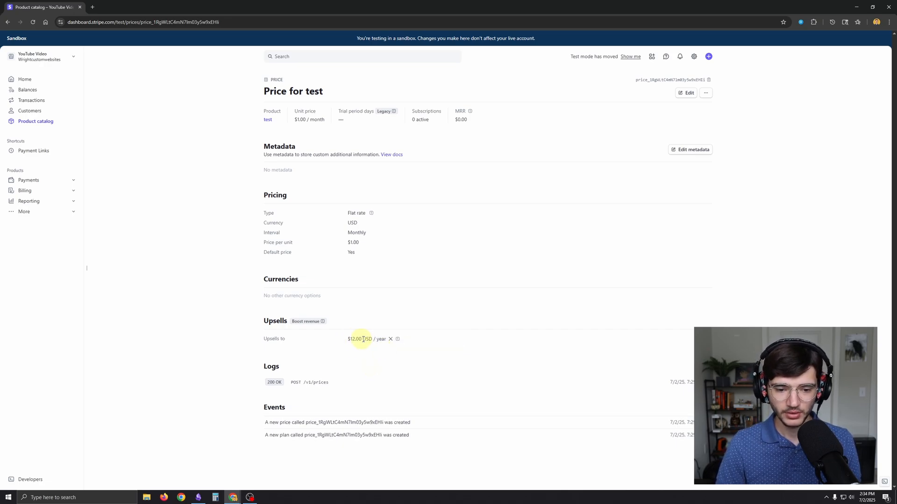
mouse_move(393, 327)
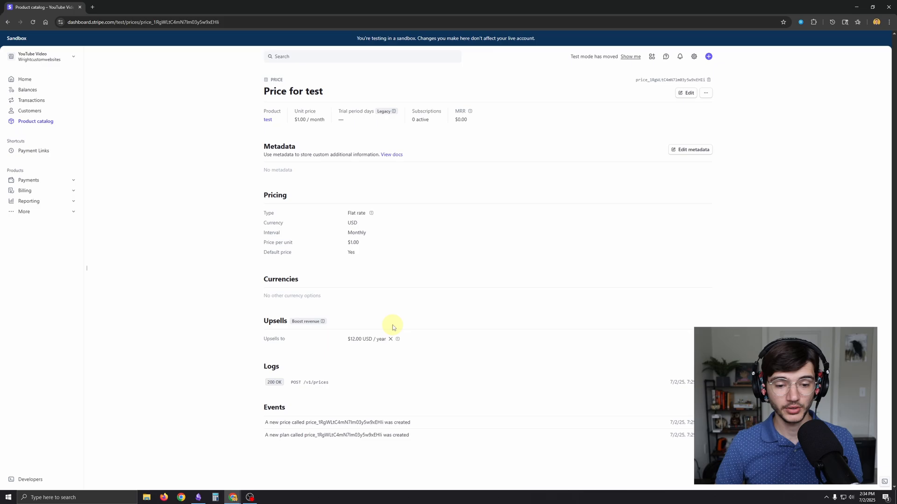
mouse_move(459, 316)
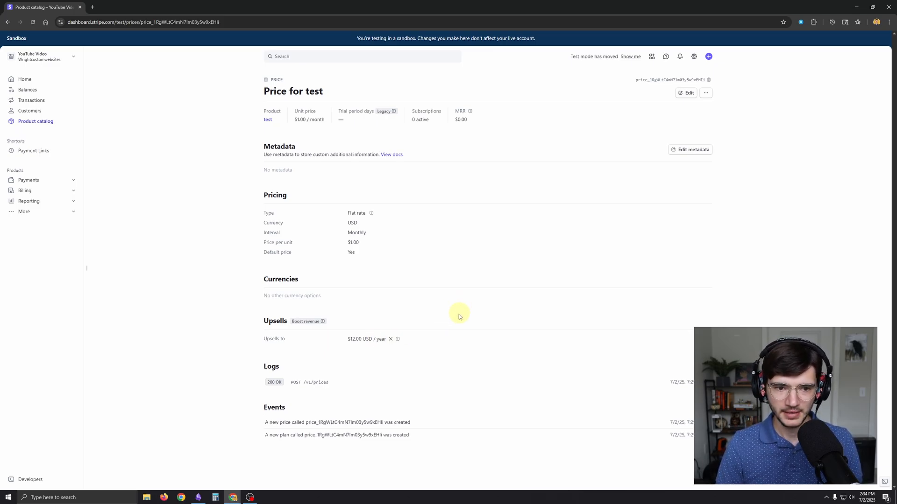
- Create a test payment link for 'test' at $1.00 USD per month
left_click(33, 150)
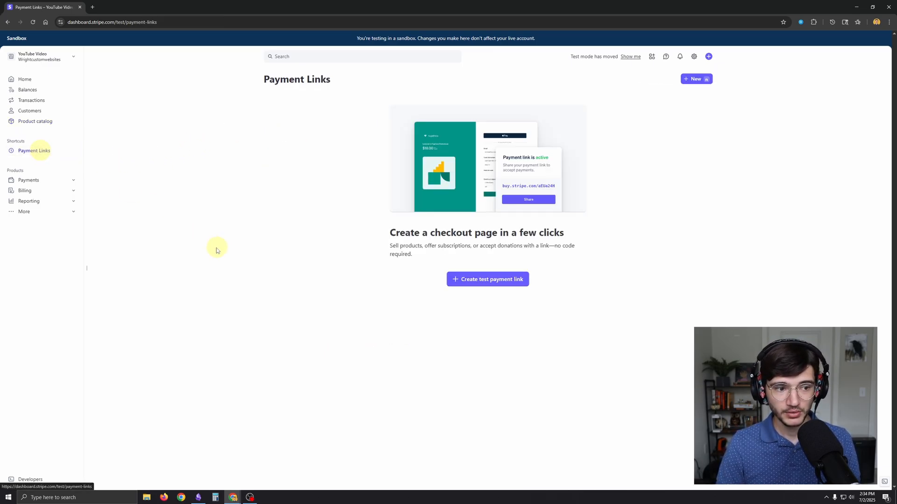
left_click(488, 280)
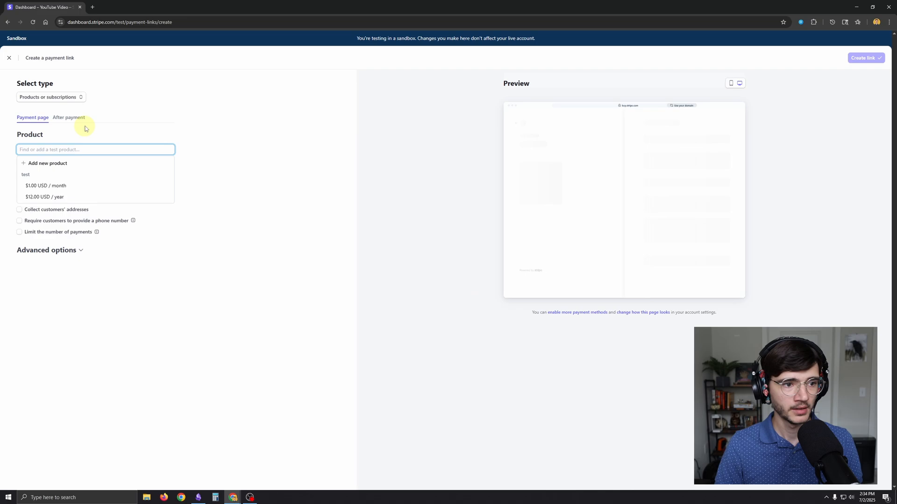
left_click(45, 185)
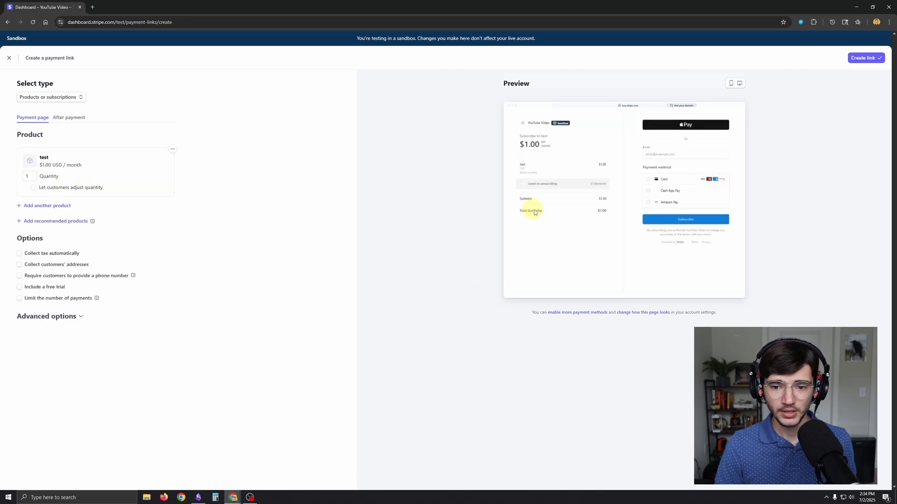
mouse_move(534, 192)
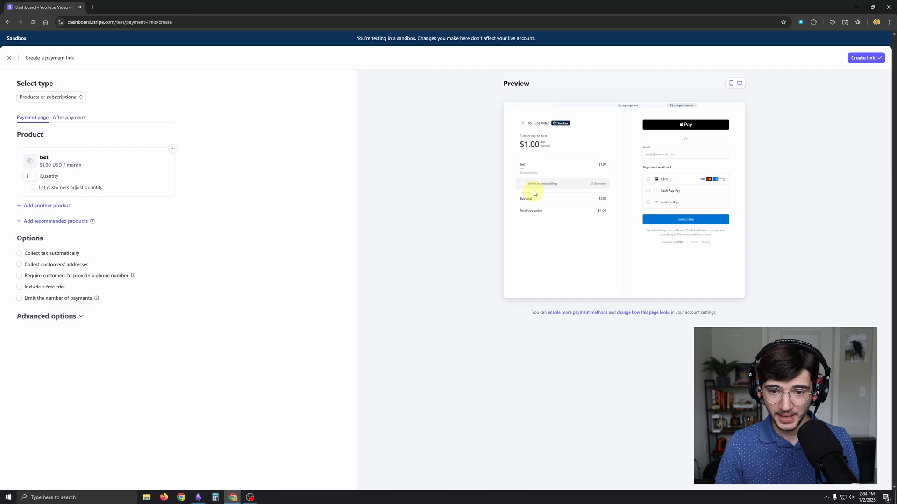
mouse_move(544, 200)
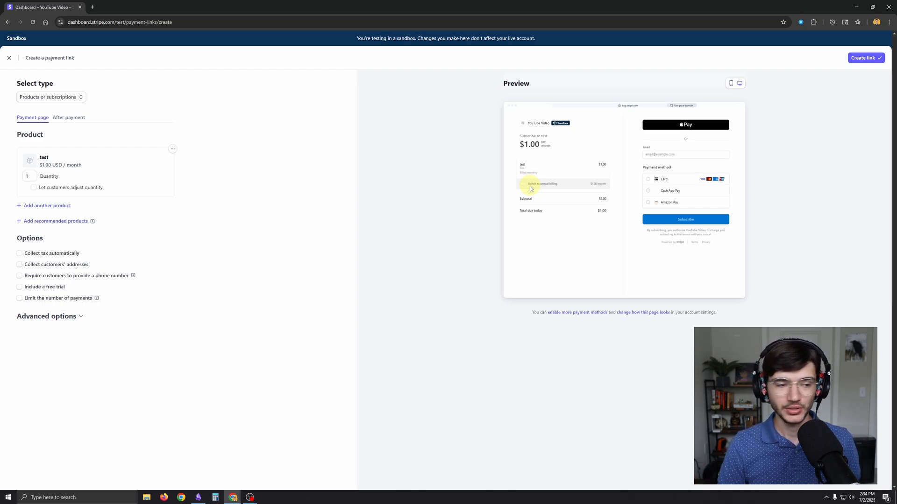
mouse_move(614, 134)
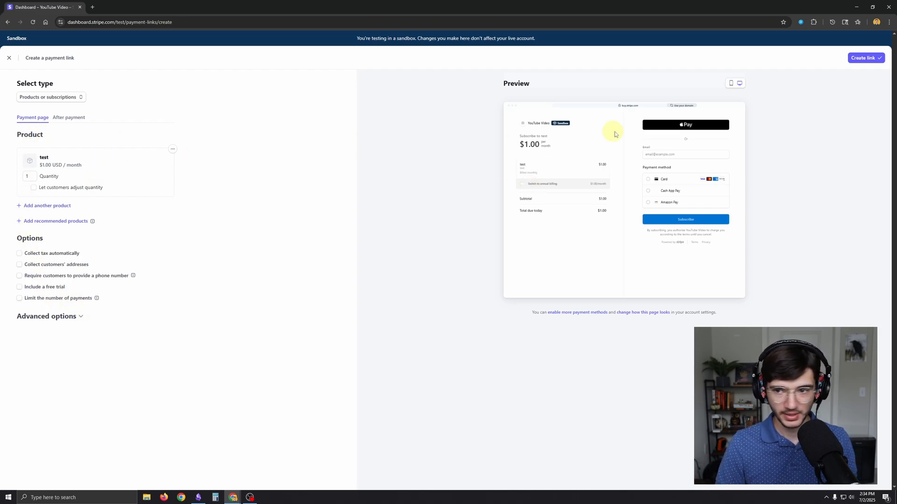
left_click(864, 58)
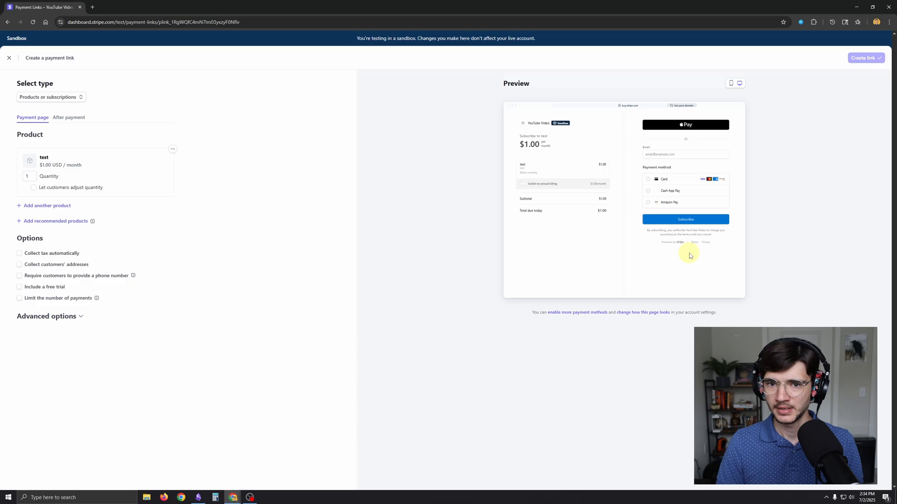
left_click(864, 58)
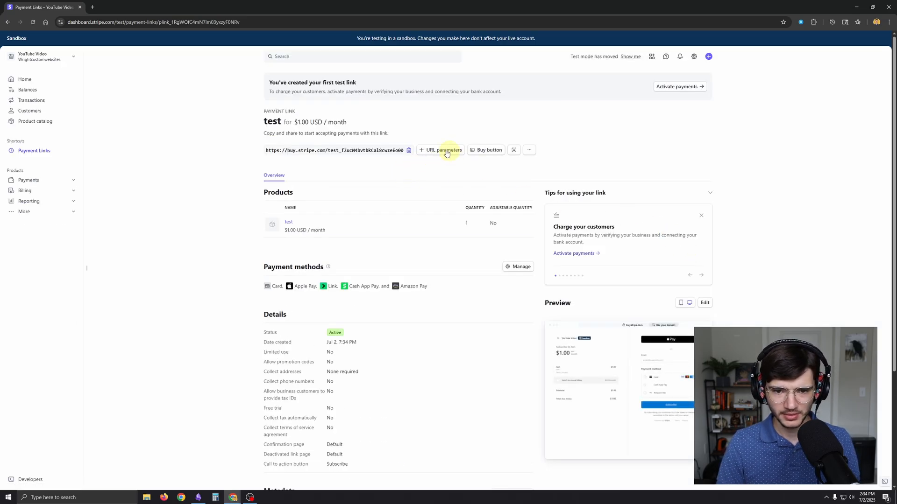
mouse_move(93, 6)
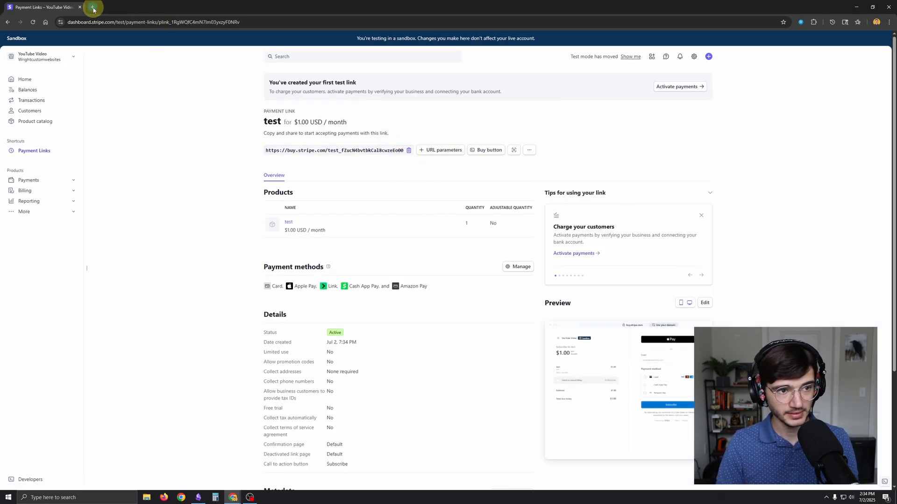
- Switch the payment link's checkout to annual billing, $12.00 per year due today
left_click(92, 6)
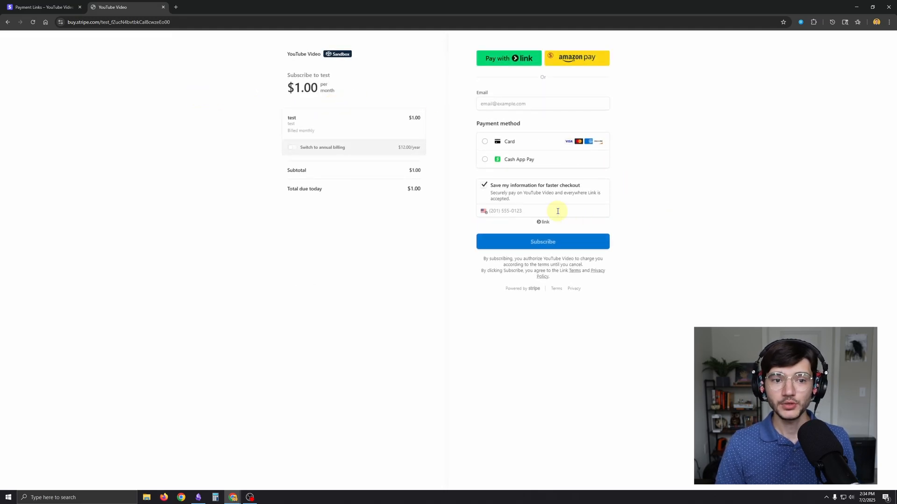
mouse_move(292, 149)
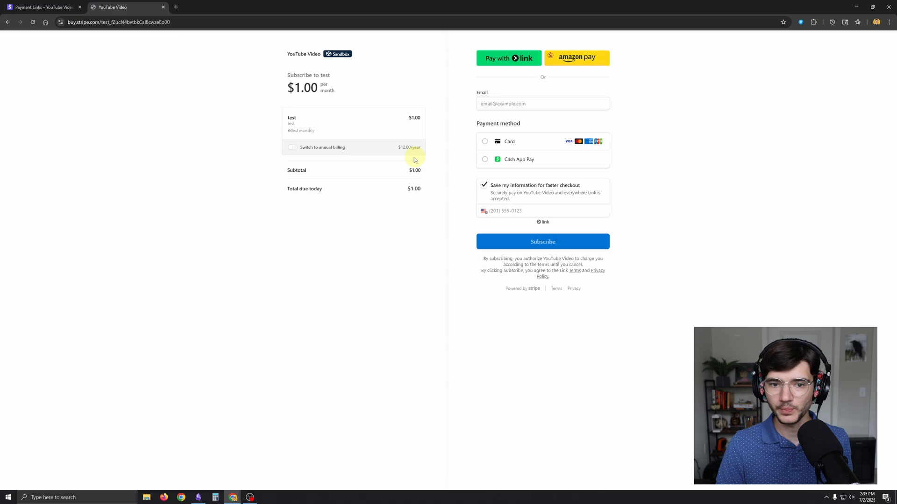
left_click(292, 147)
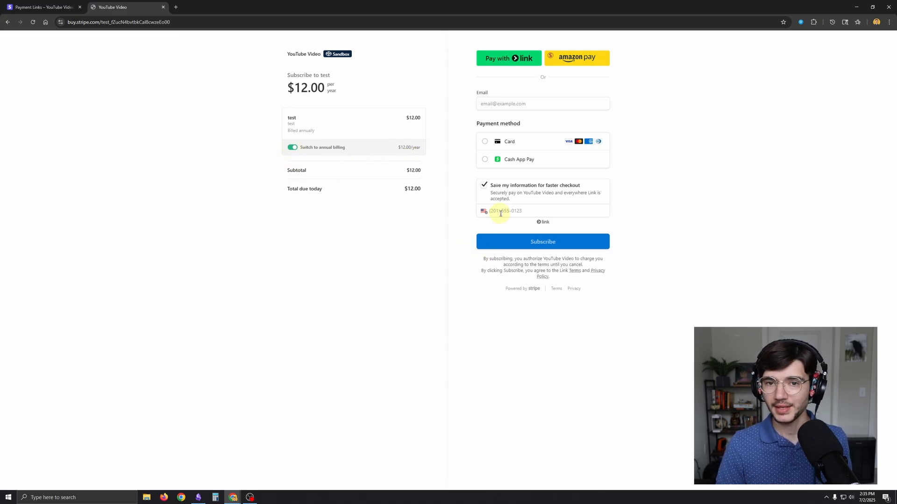